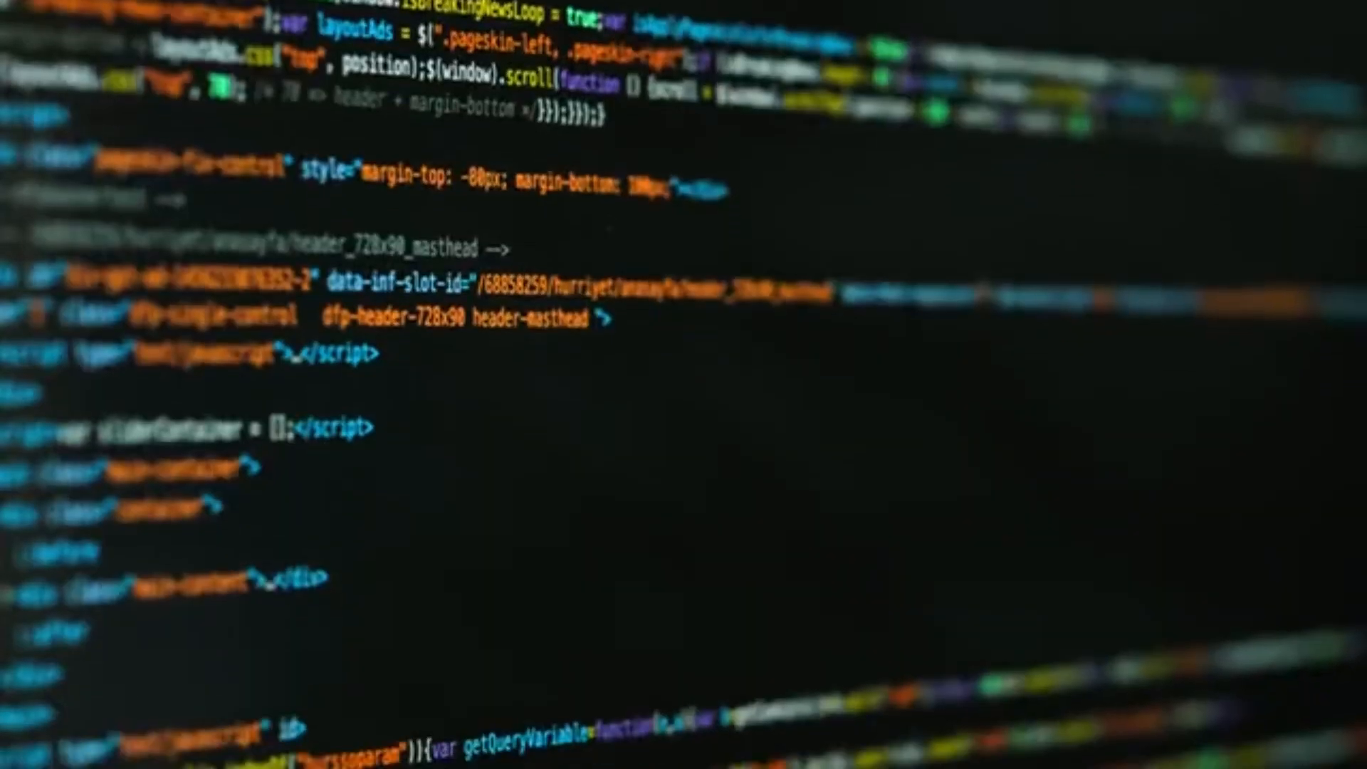
scroll("down", 3)
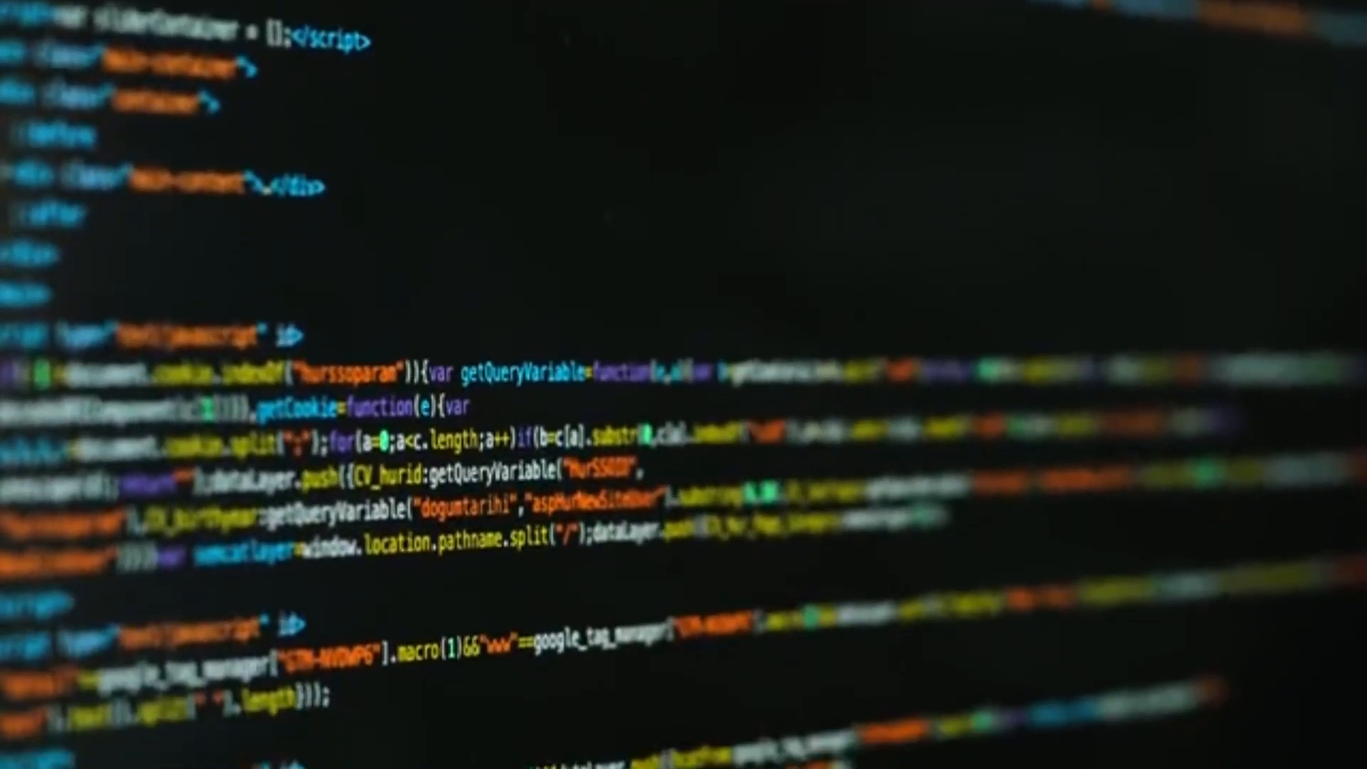